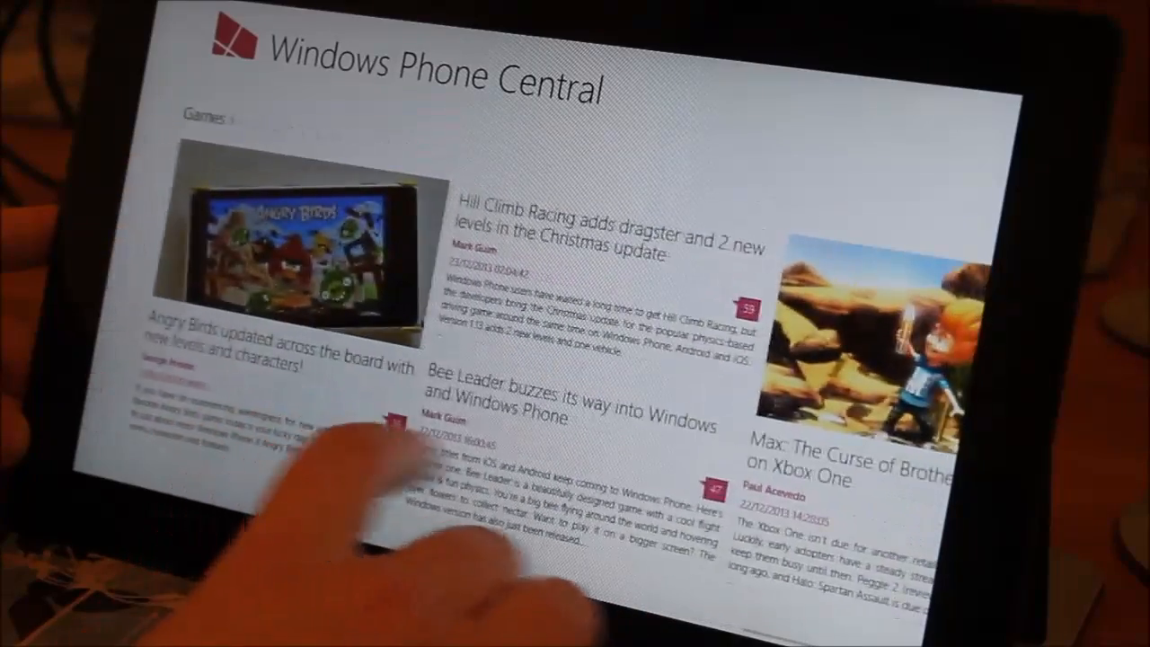
Step: Scroll across the home sections to reach the Games news section grid
scroll("right", 3)
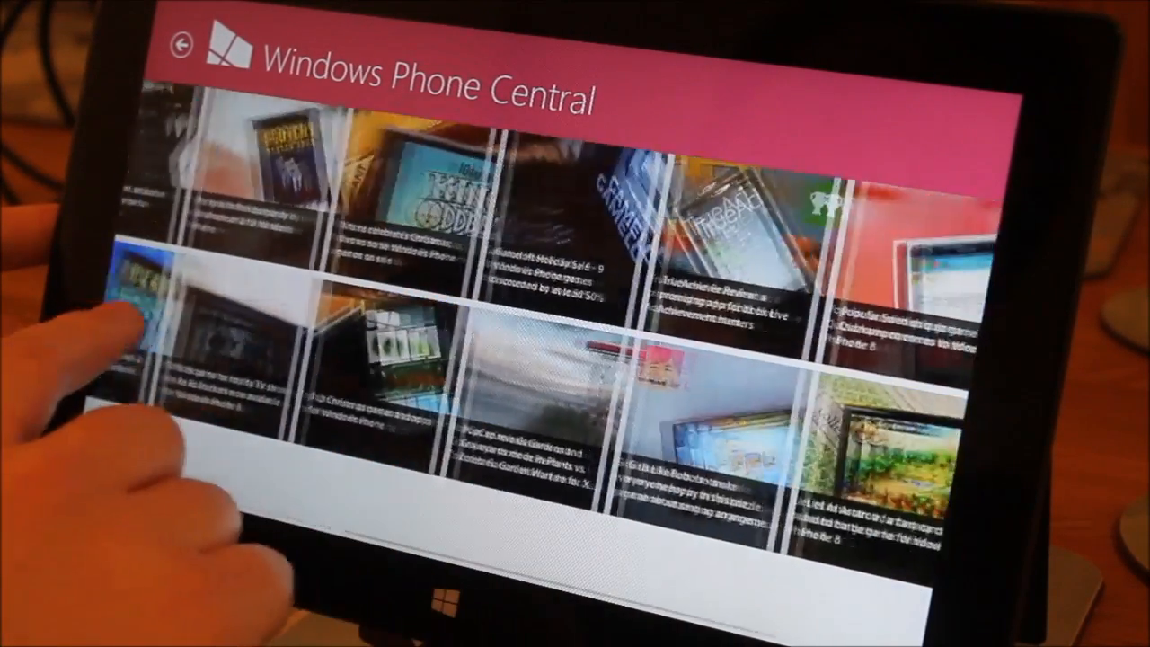
scroll("left", 3)
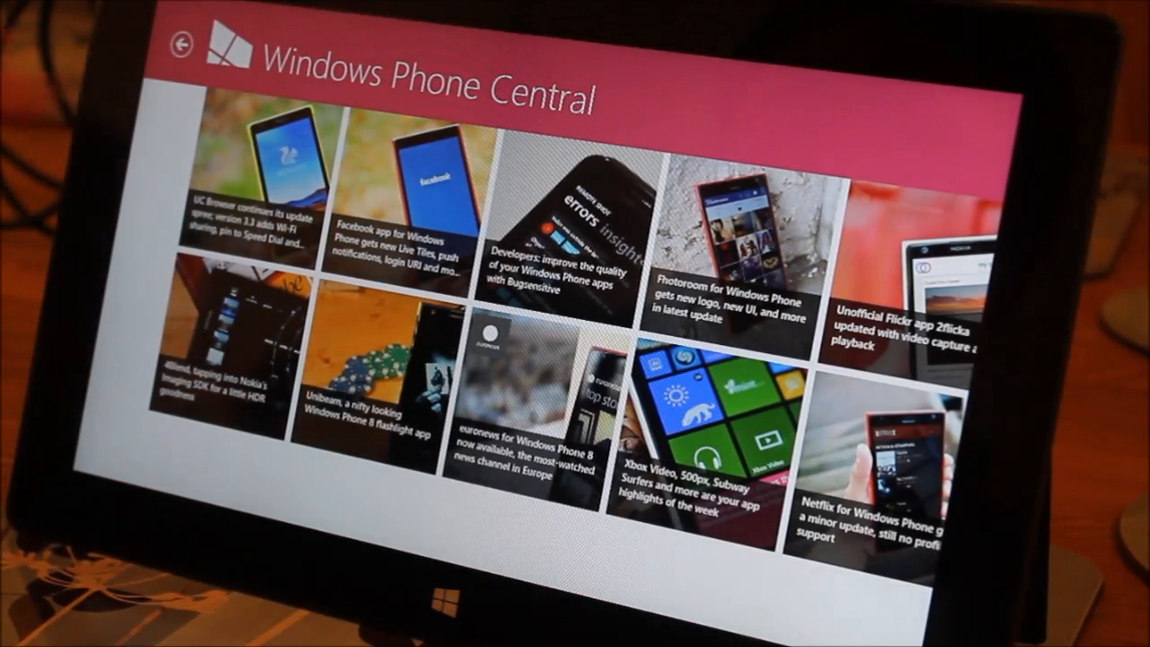
Step: Open the UC Browser update article from its tile
left_click(261, 179)
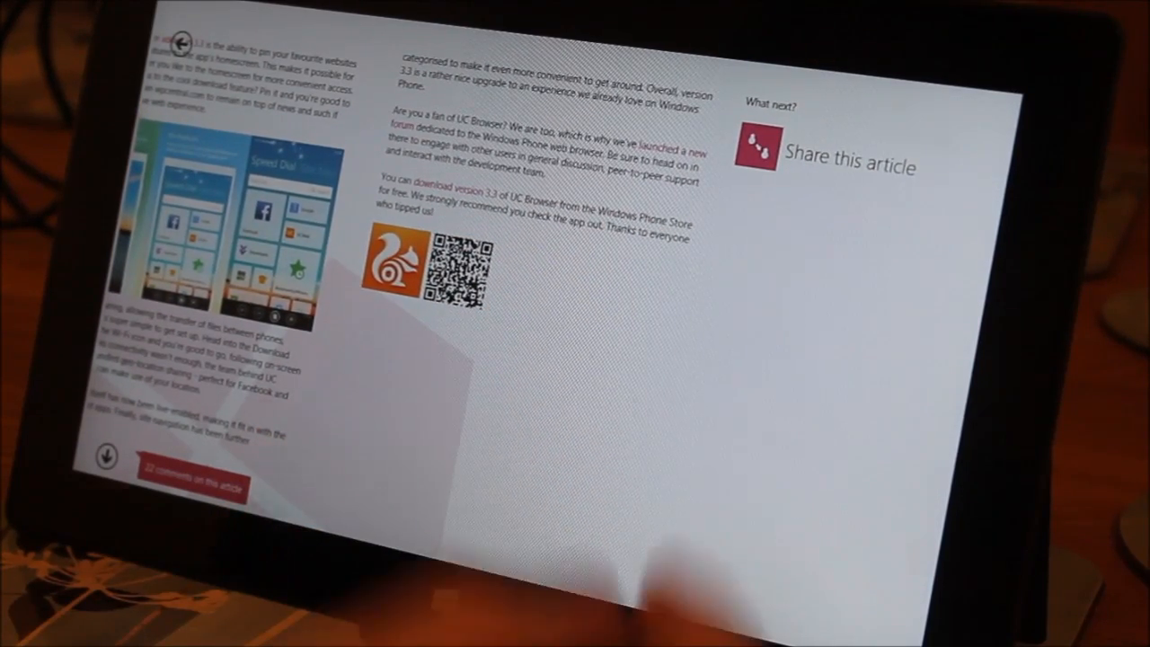
Step: Snap the article reader to the left side, leaving the right pane empty
left_click(755, 147)
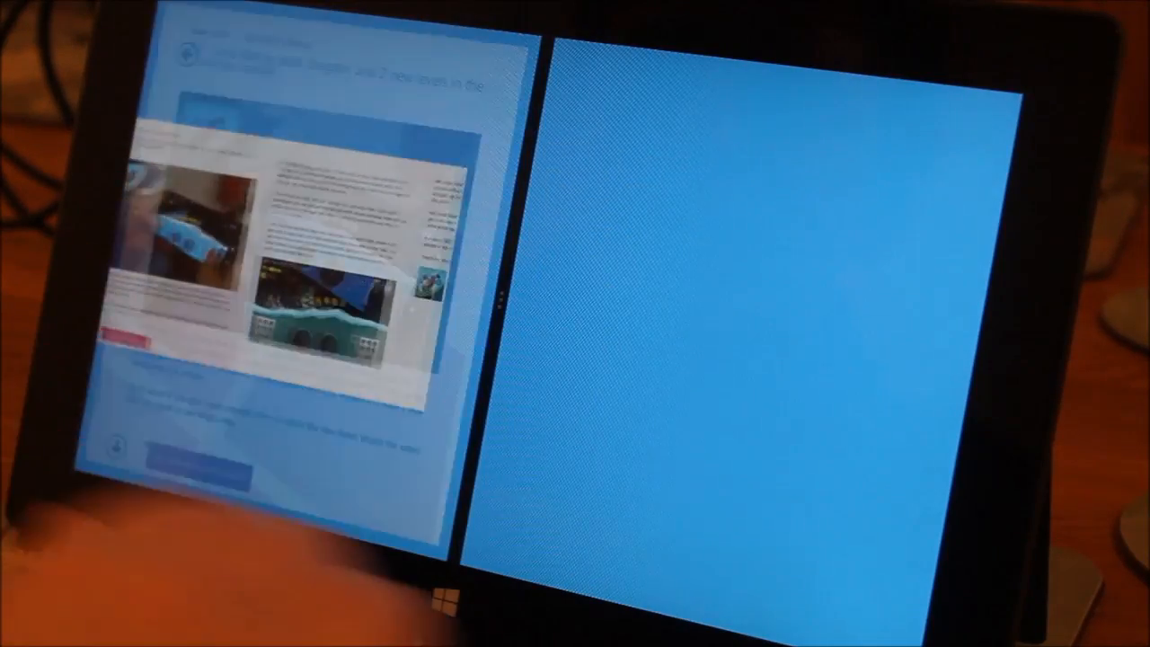
left_click(467, 597)
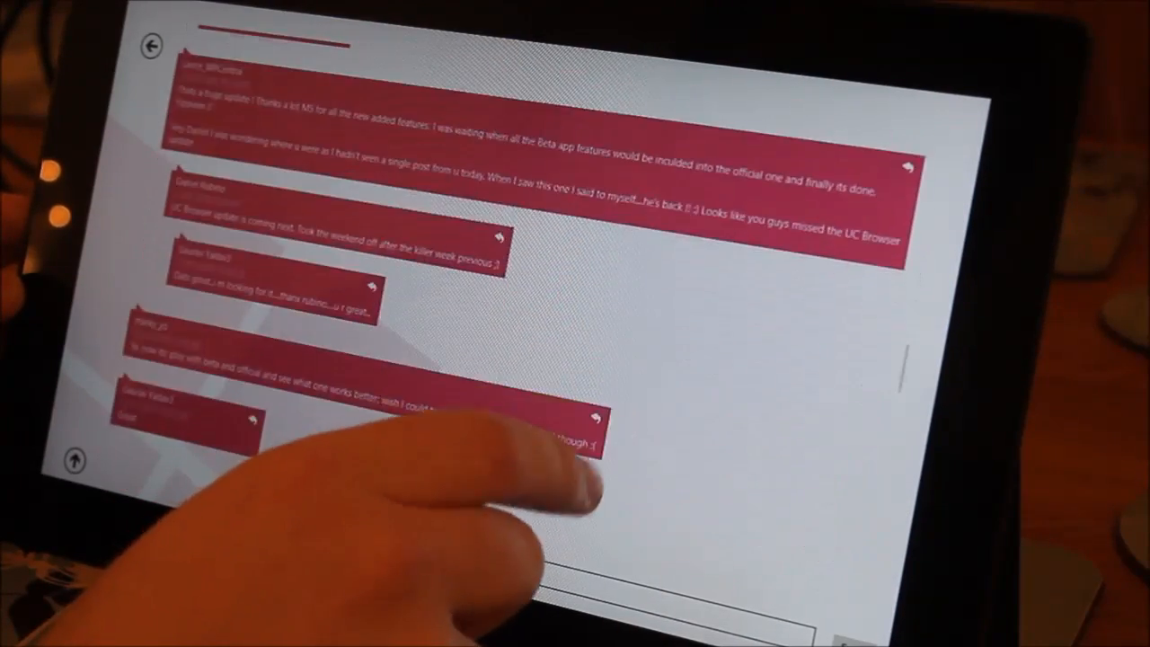
Step: Delete my posted comment on the UC Browser article and confirm with Yes
scroll("down", 3)
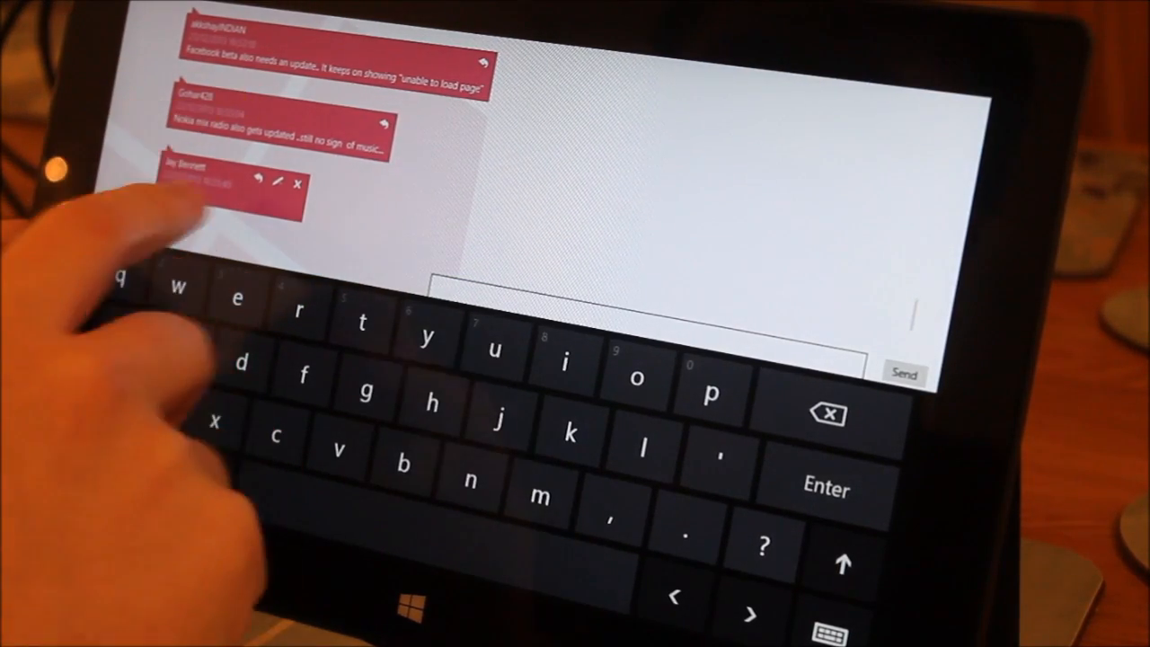
left_click(299, 185)
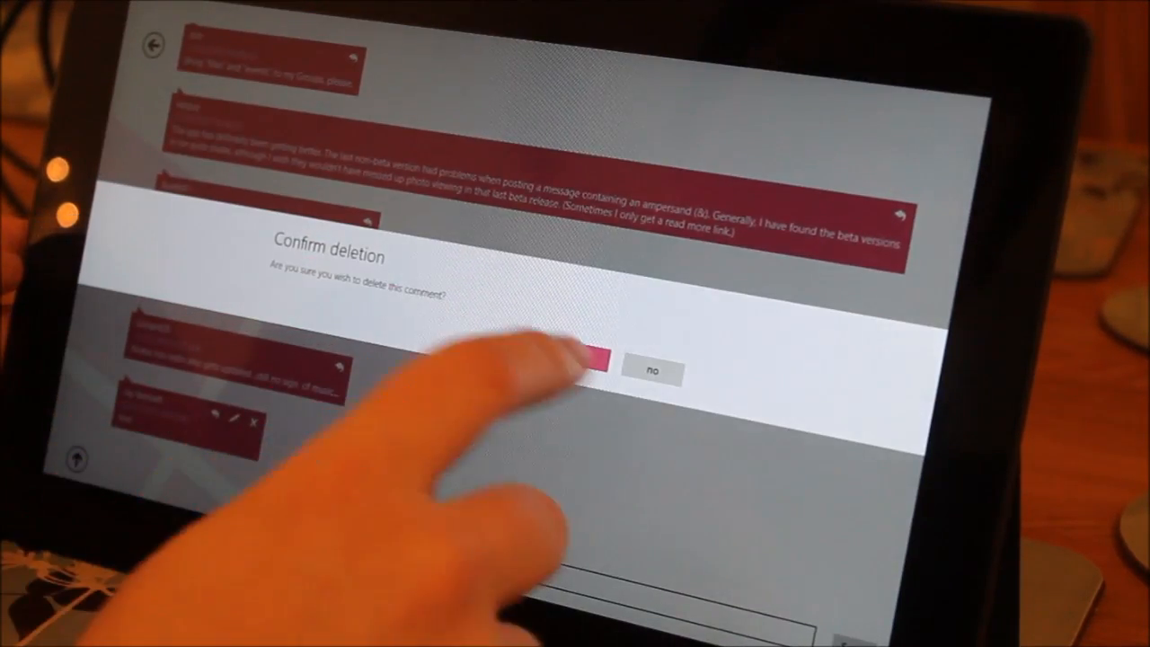
left_click(593, 363)
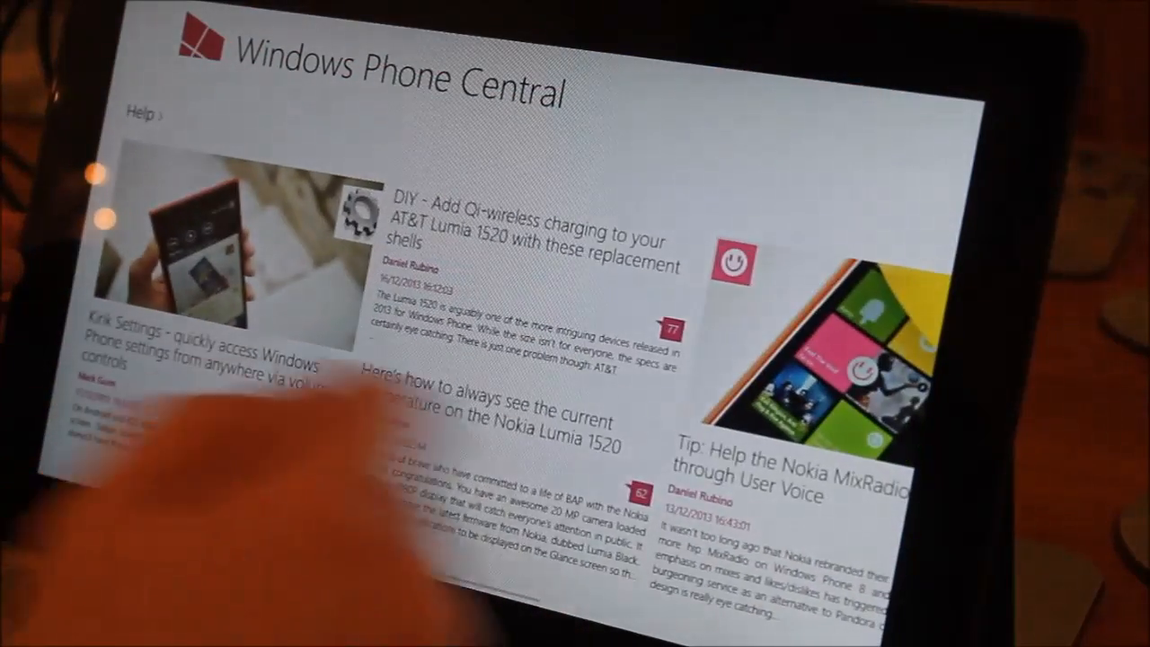
Step: Open the Kirk Settings help article on reaching settings via volume controls
left_click(207, 351)
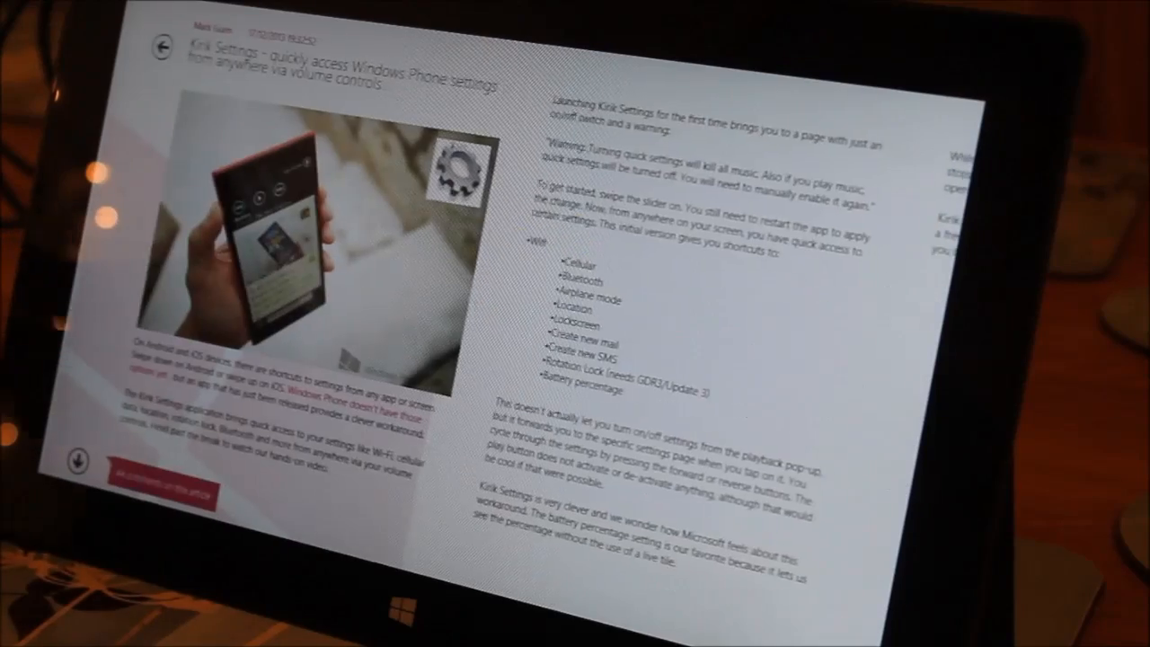